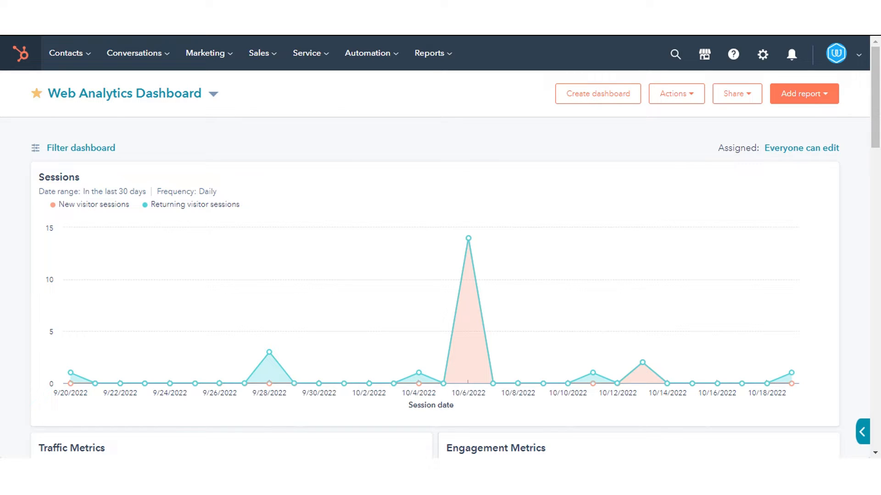
# Go from the Web Analytics Dashboard to the Contact Analytics report via Reports > Analytics Tools
pyautogui.click(430, 53)
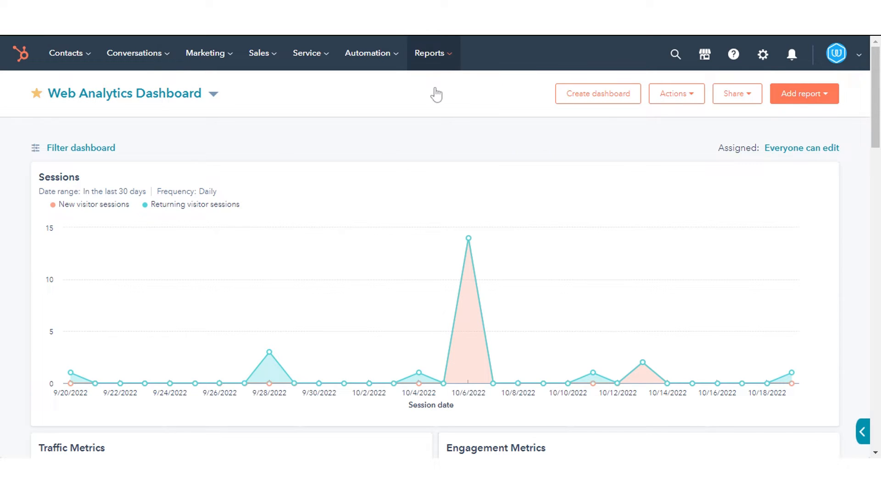
pyautogui.click(428, 53)
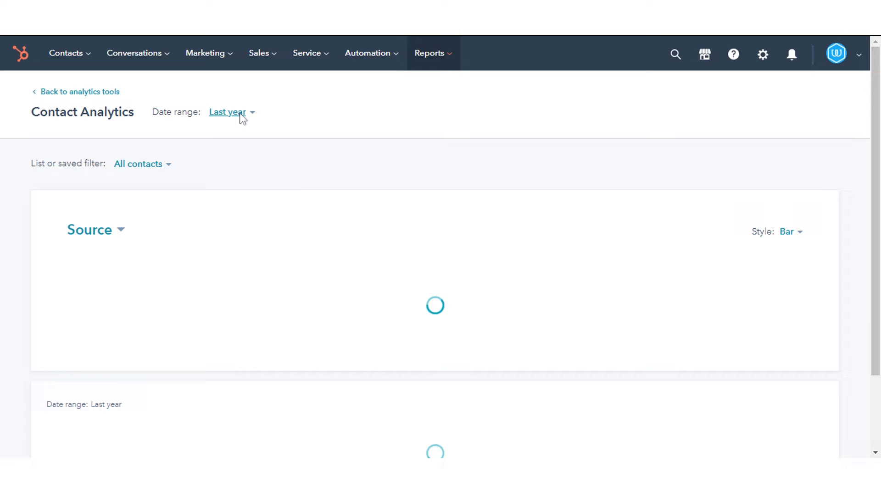
# Switch the report's date range to Rolling date range, then to This week
pyautogui.click(228, 111)
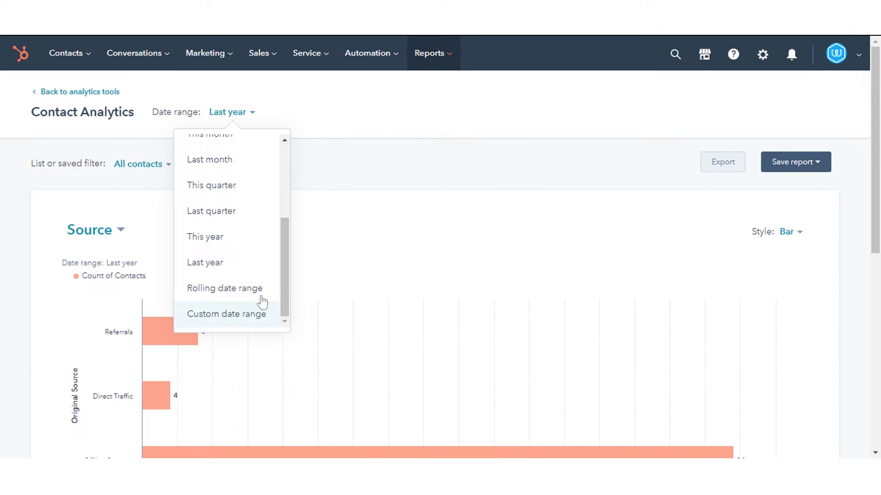
pyautogui.click(224, 288)
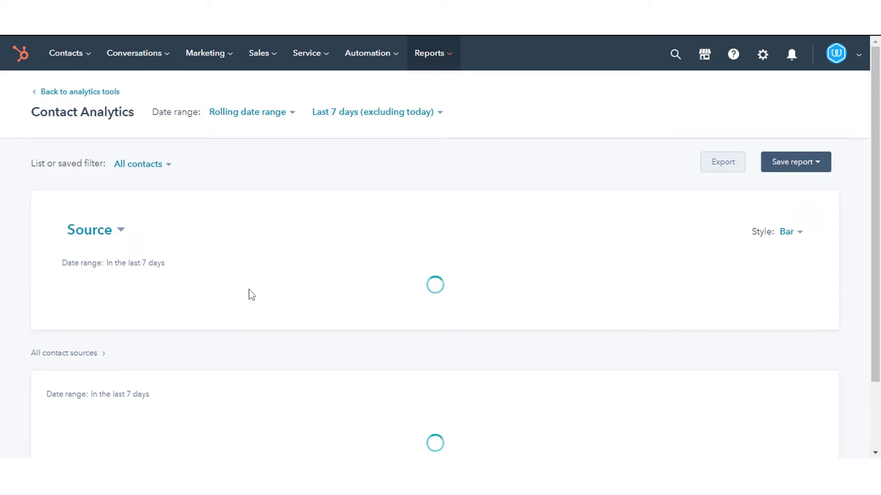
pyautogui.click(247, 112)
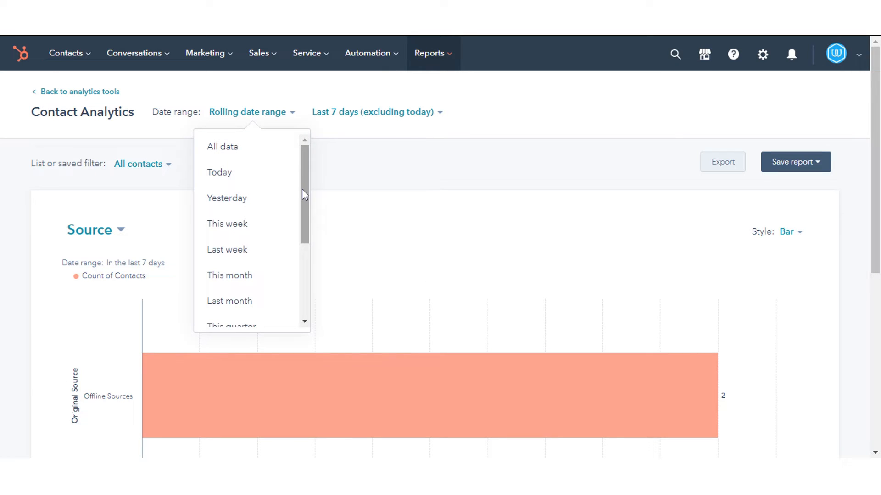
pyautogui.click(228, 224)
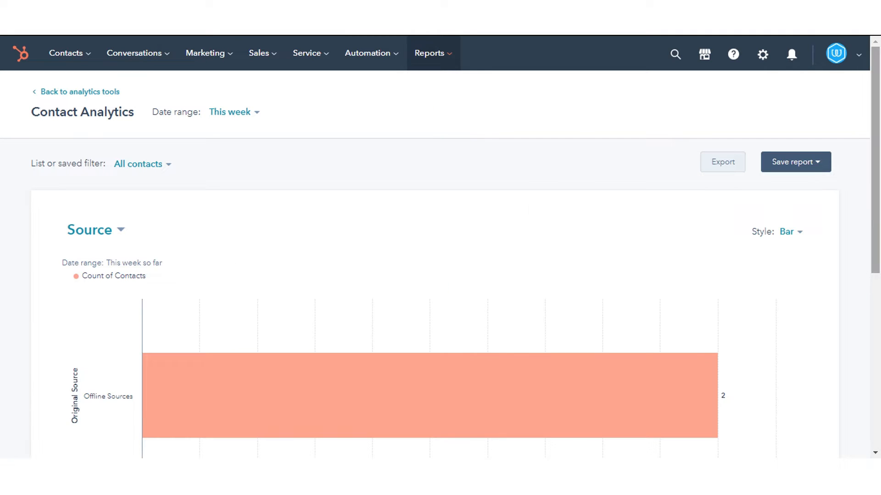
# Settle the date range on Last year, showing referrals, direct traffic and offline sources
pyautogui.scroll(-3)
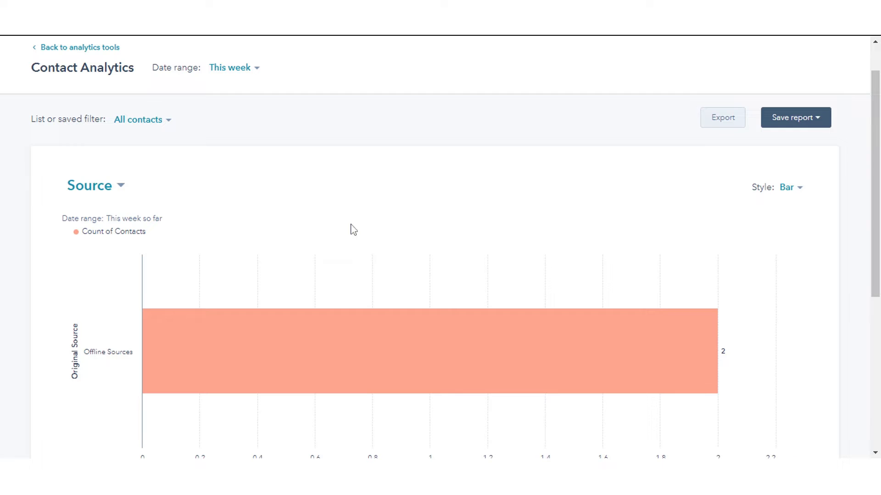
pyautogui.click(231, 67)
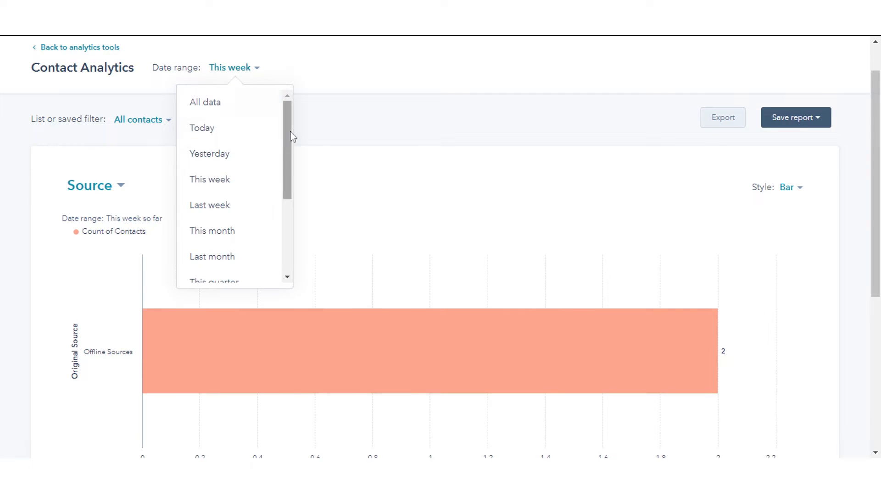
pyautogui.scroll(-3)
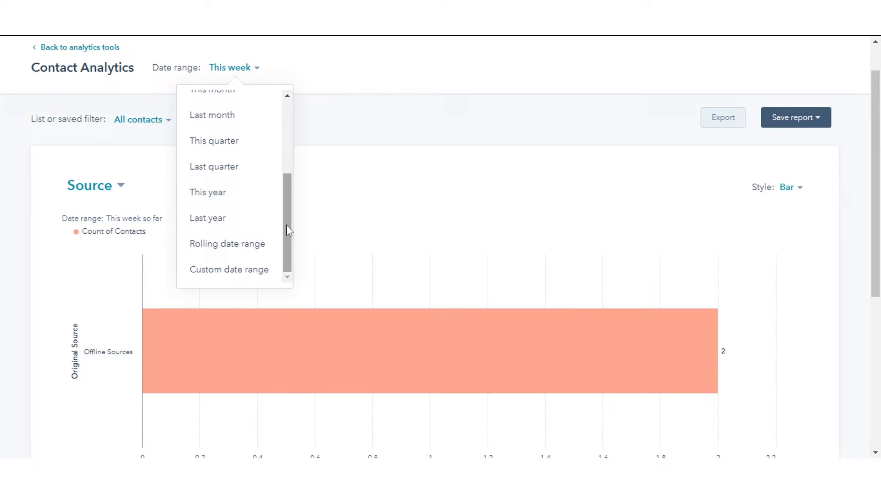
pyautogui.click(207, 218)
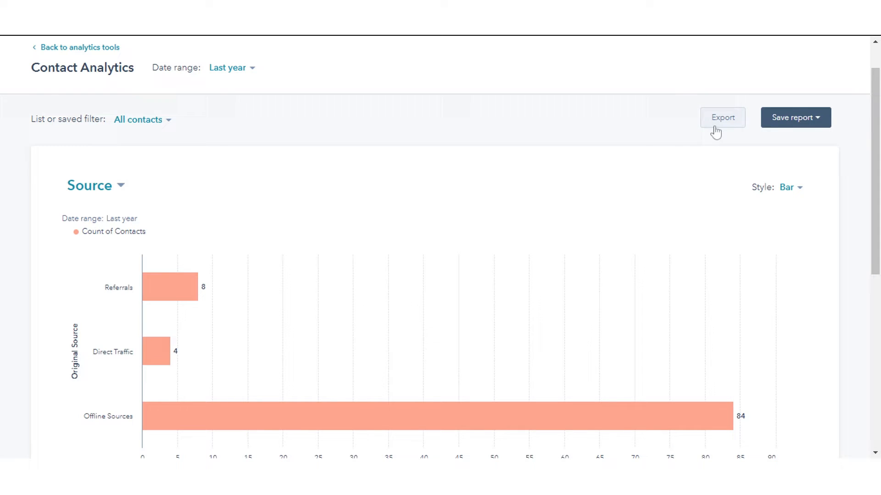
pyautogui.click(722, 117)
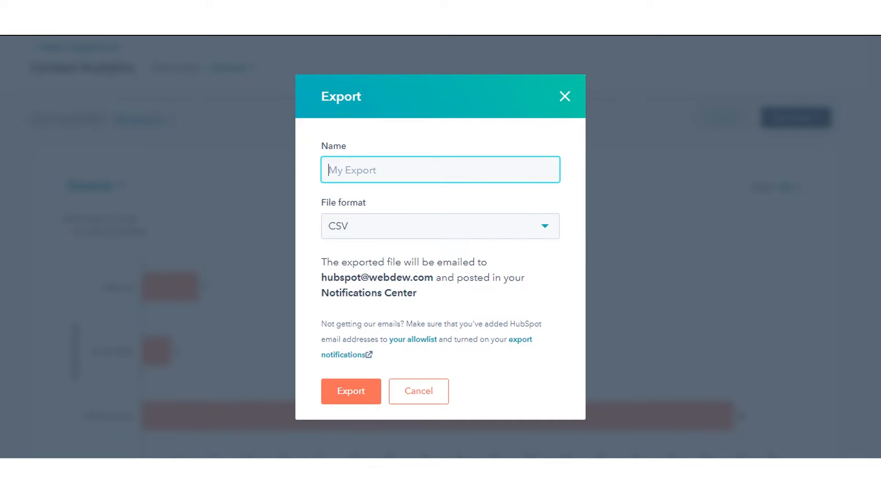
pyautogui.write('Subscriber')
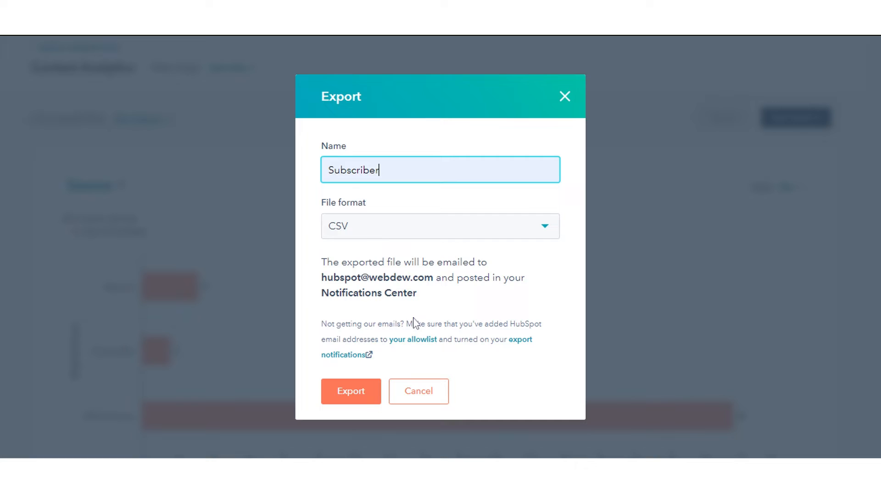
pyautogui.click(440, 226)
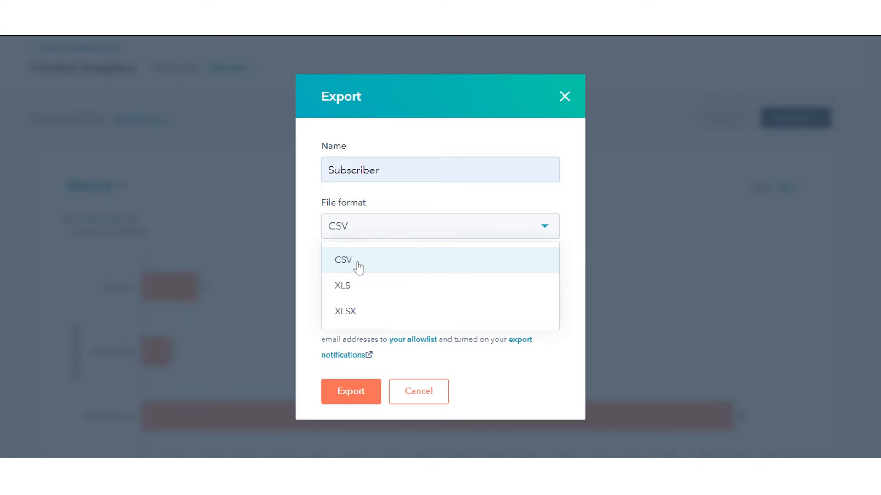
pyautogui.click(342, 260)
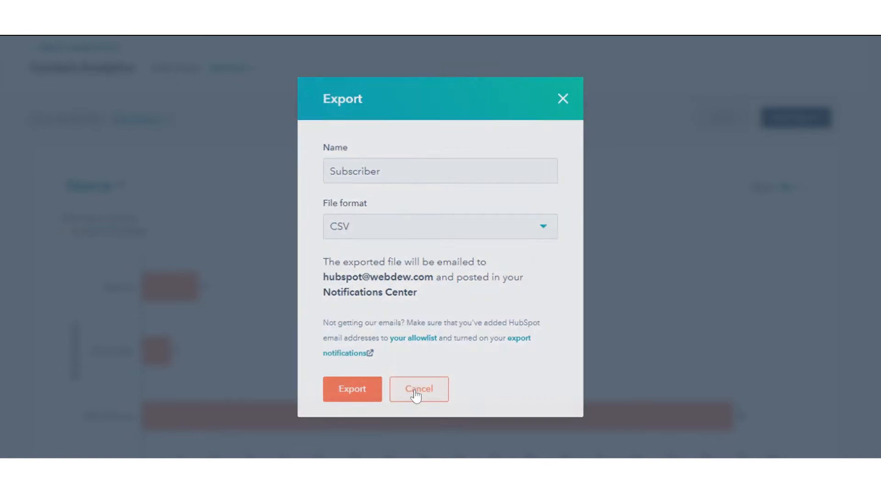
pyautogui.click(418, 389)
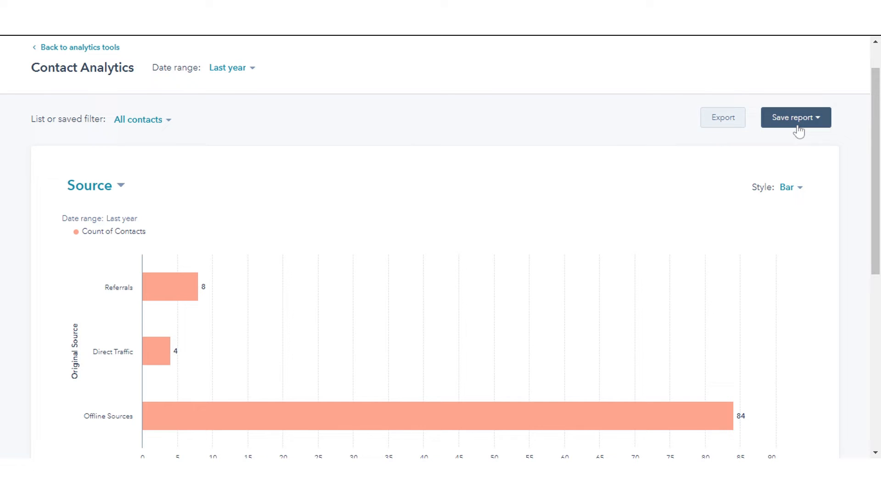
# Start saving the chart as a report named 'Expansion Opportunity'
pyautogui.click(795, 117)
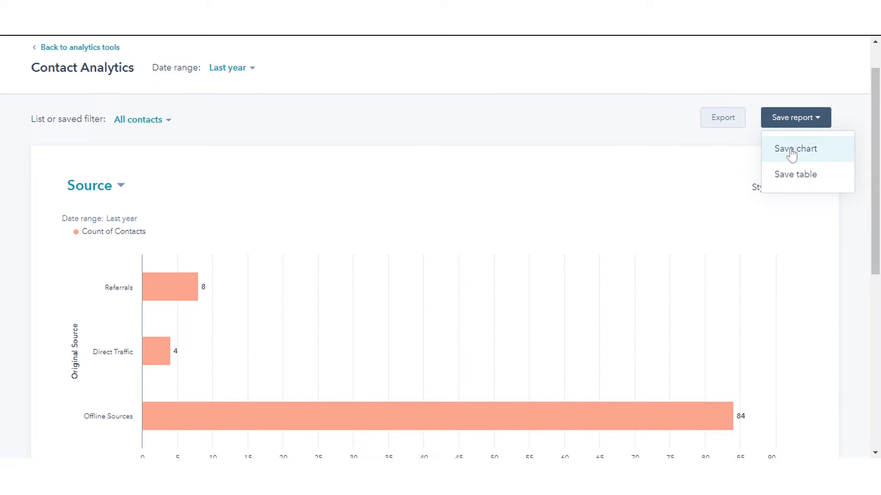
pyautogui.click(794, 149)
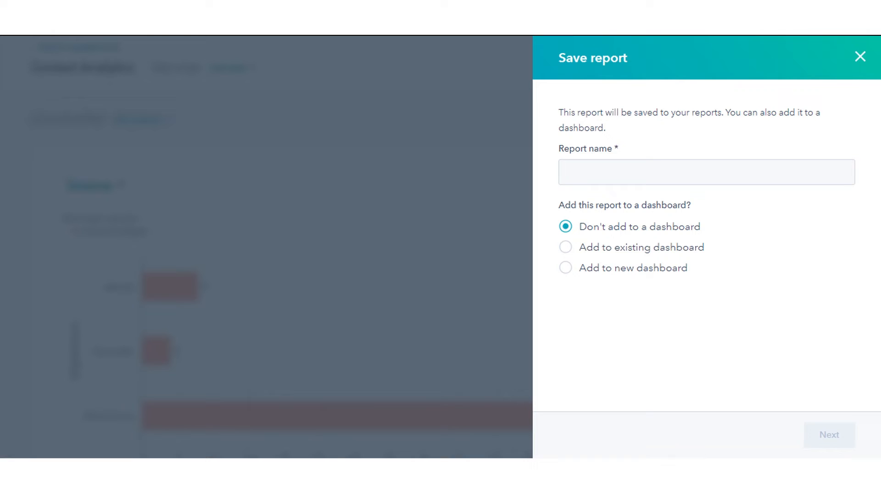
pyautogui.click(705, 171)
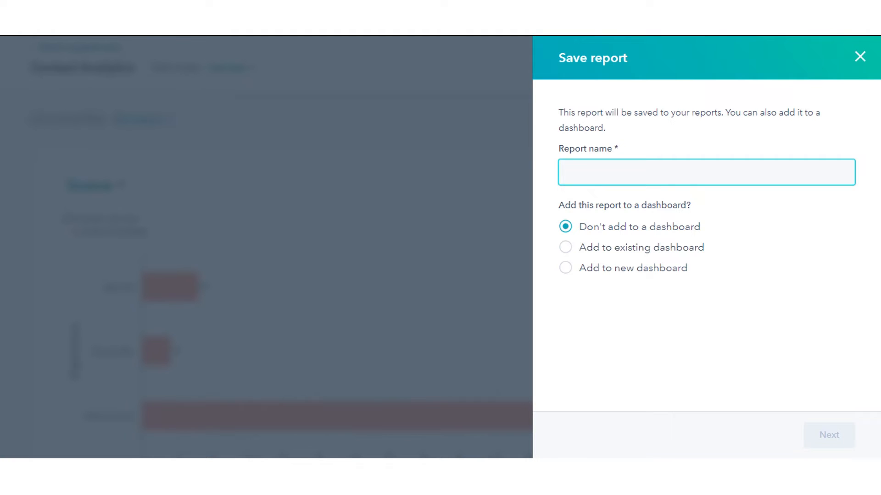
pyautogui.write('Expansion Opportunity')
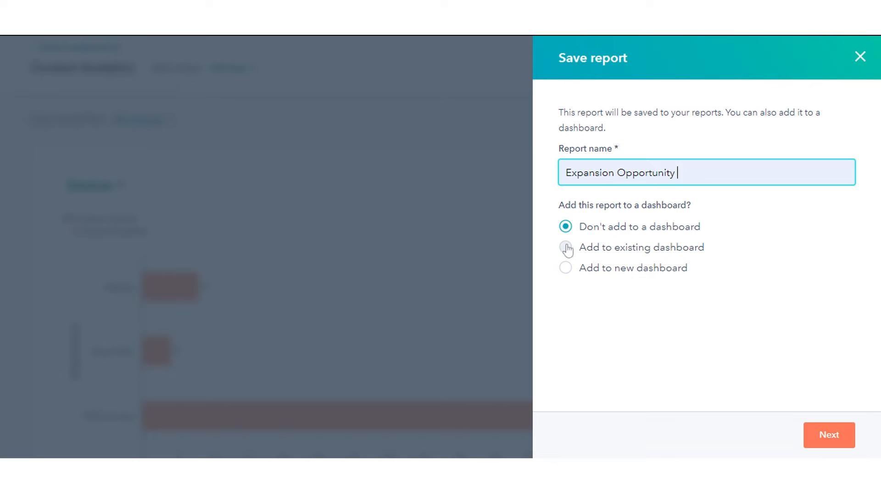
# Keep the report off any dashboard and dismiss the Save report panel without saving
pyautogui.click(565, 247)
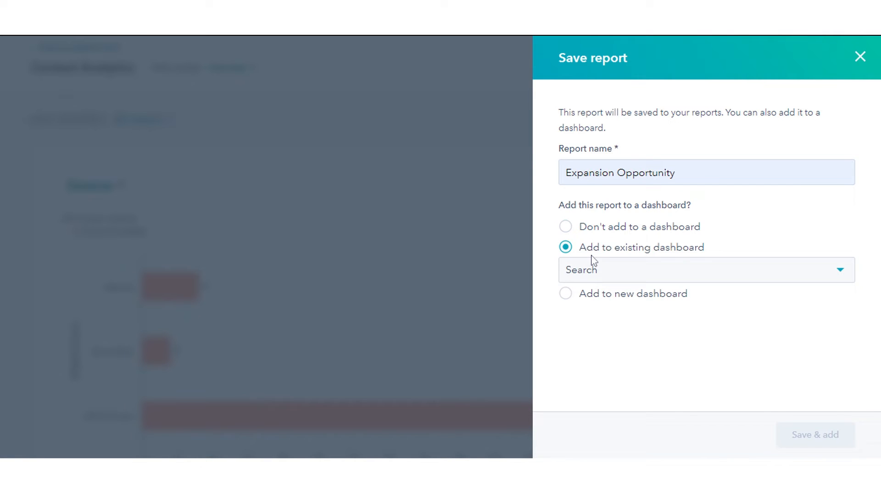
pyautogui.click(702, 269)
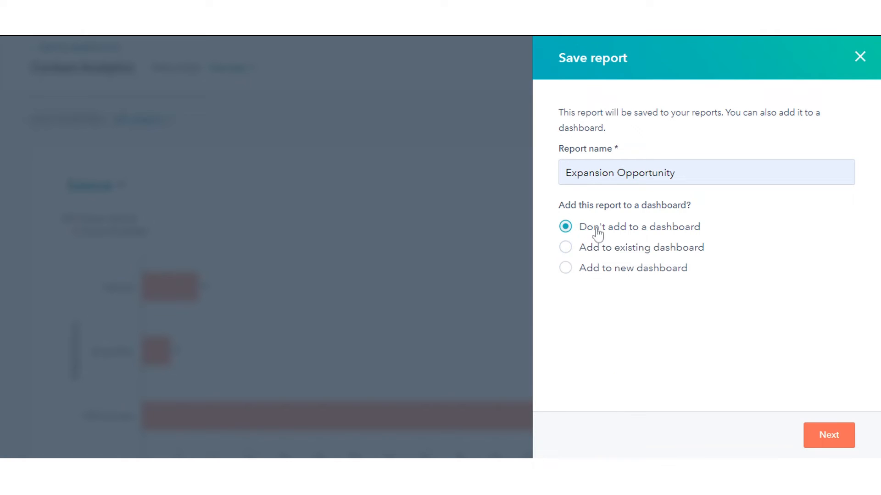
pyautogui.click(859, 56)
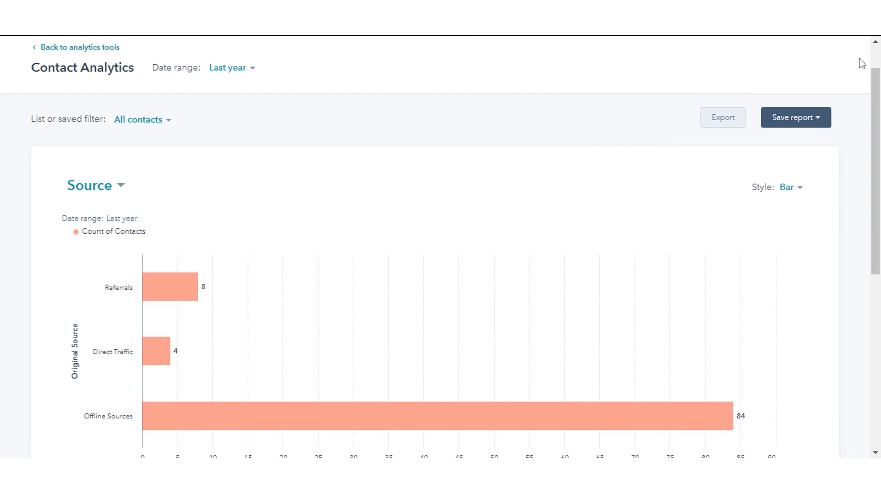
# Glance at the Source grouping options, then reveal the All contact sources table totalling 96 contacts
pyautogui.click(90, 186)
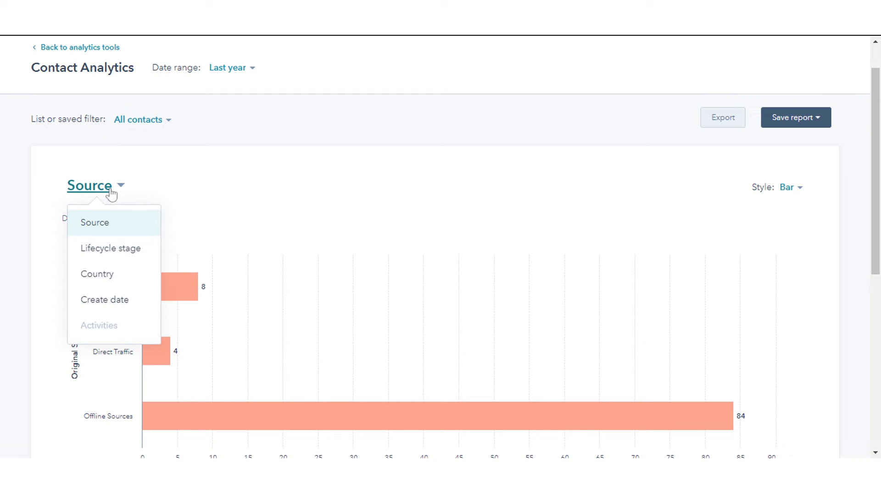
pyautogui.moveTo(104, 299)
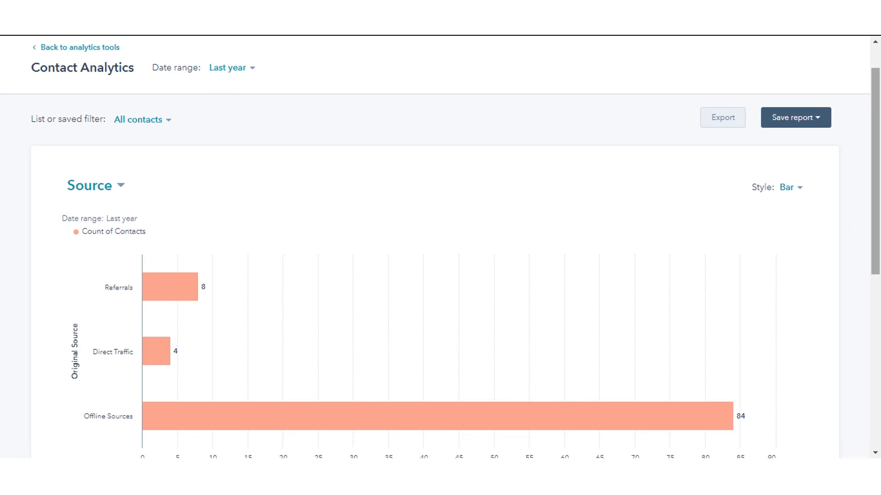
pyautogui.scroll(-3)
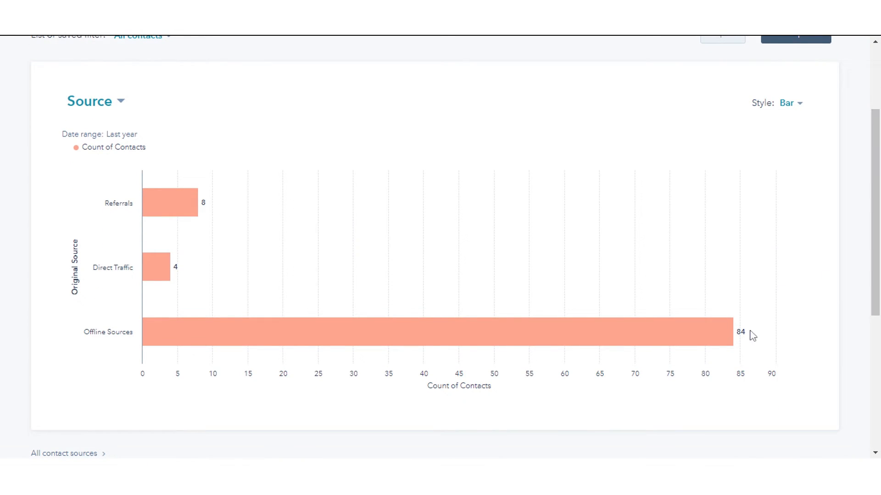
pyautogui.scroll(-3)
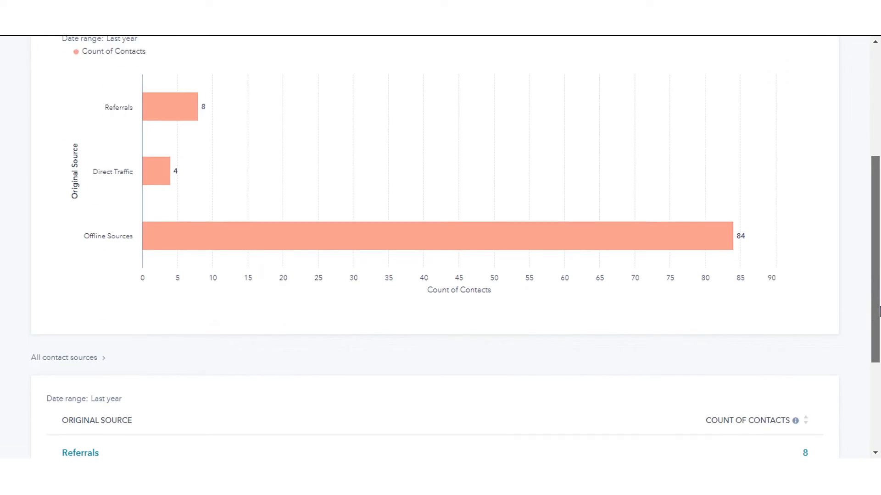
pyautogui.scroll(-3)
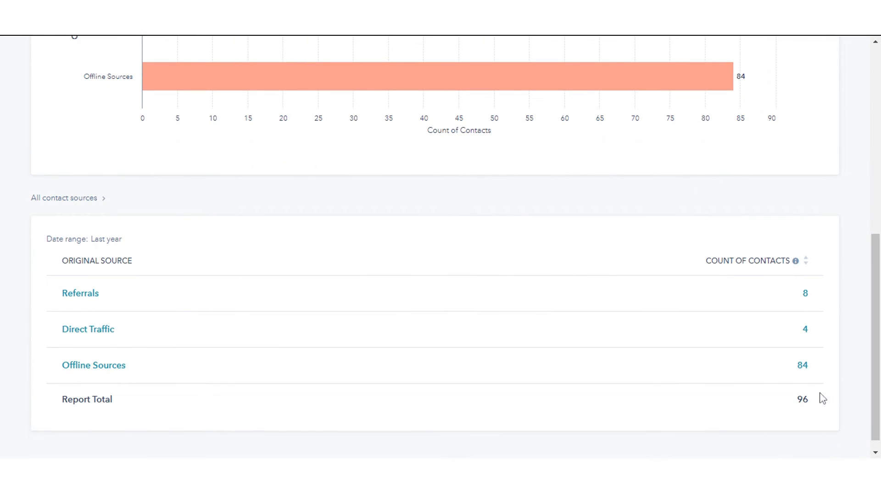
pyautogui.click(93, 366)
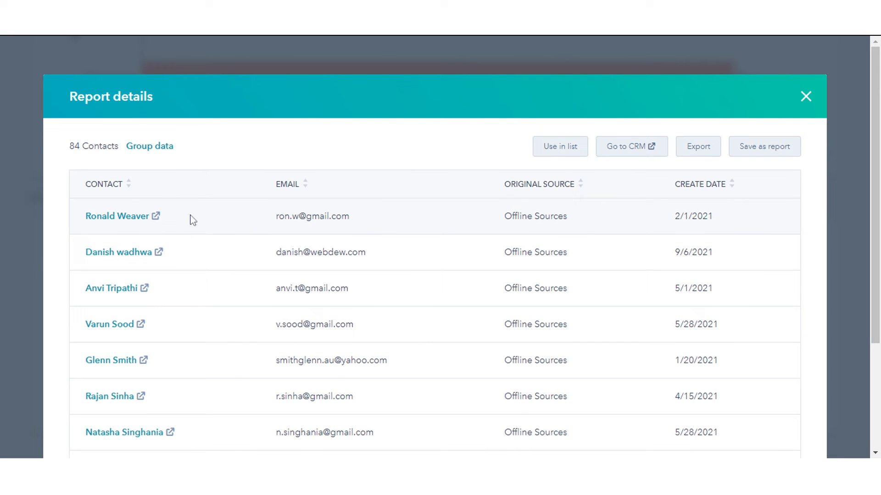
pyautogui.moveTo(134, 219)
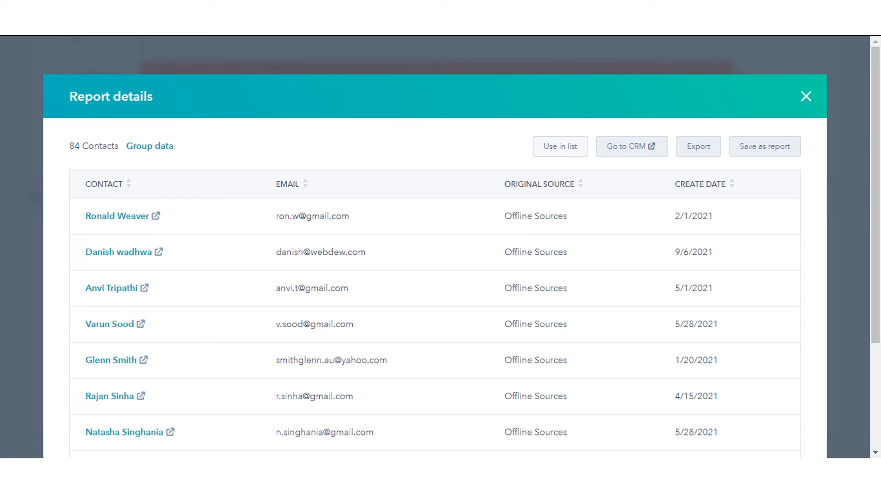
pyautogui.click(559, 146)
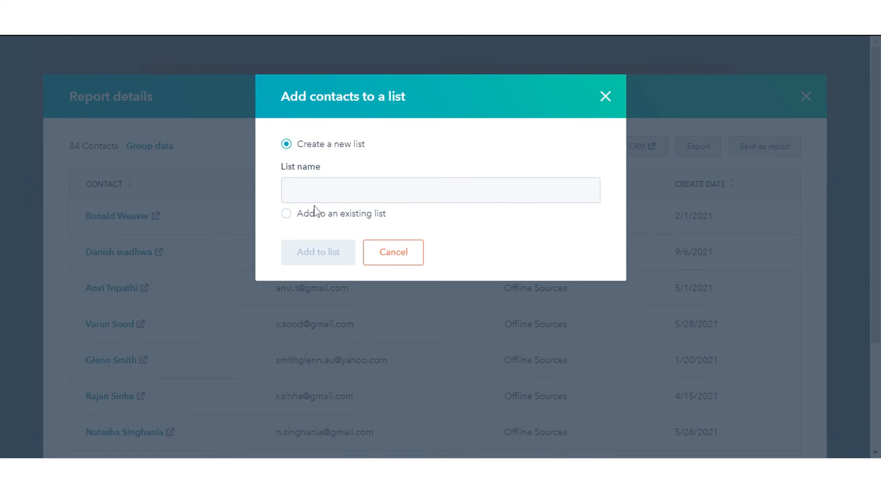
pyautogui.click(392, 251)
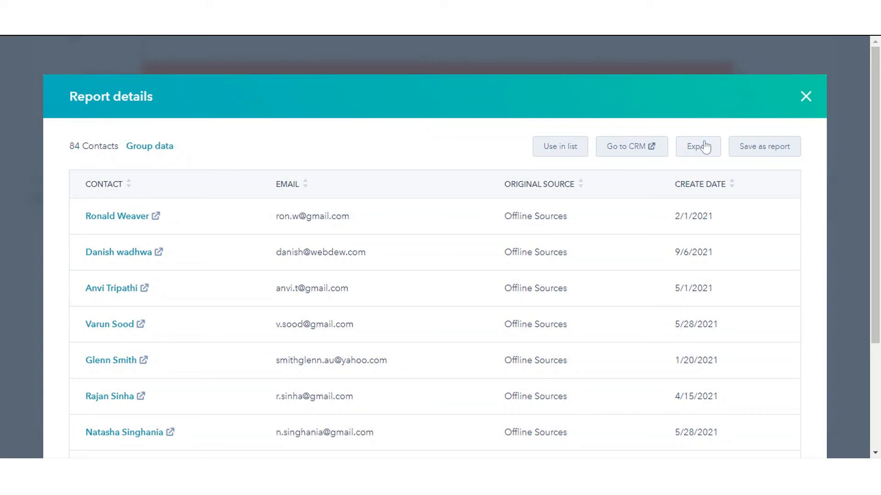
pyautogui.click(697, 146)
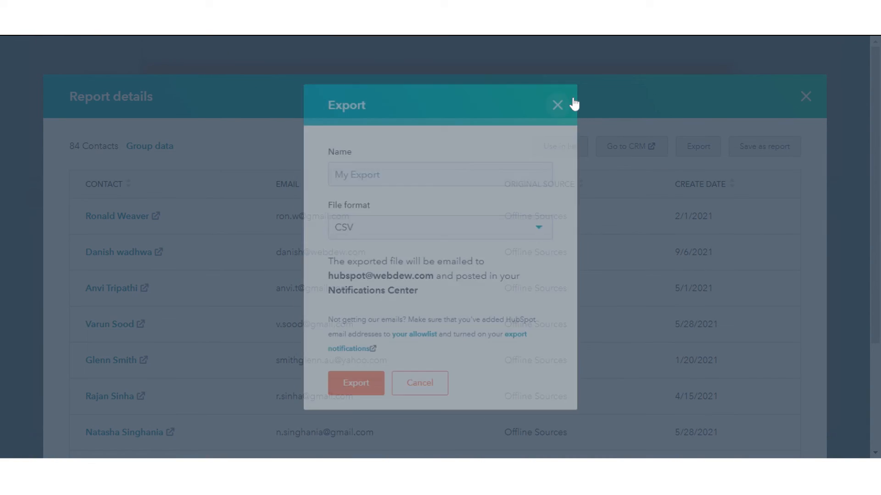
pyautogui.click(556, 105)
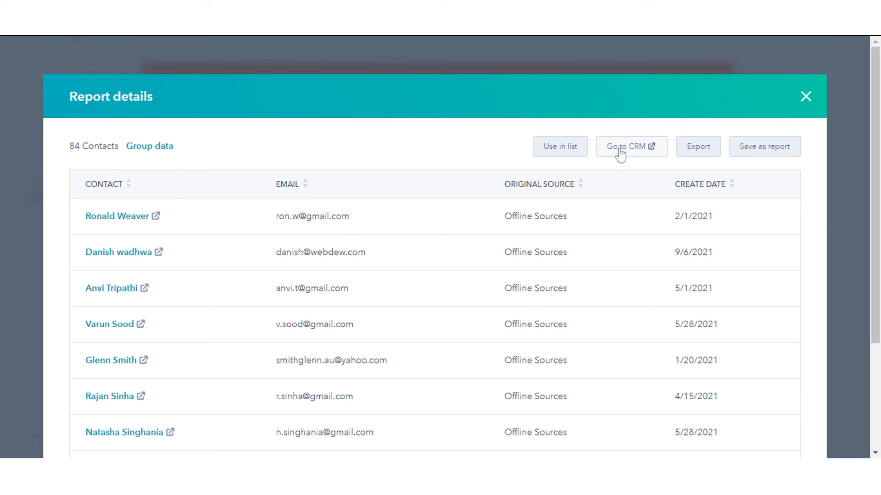
pyautogui.moveTo(620, 156)
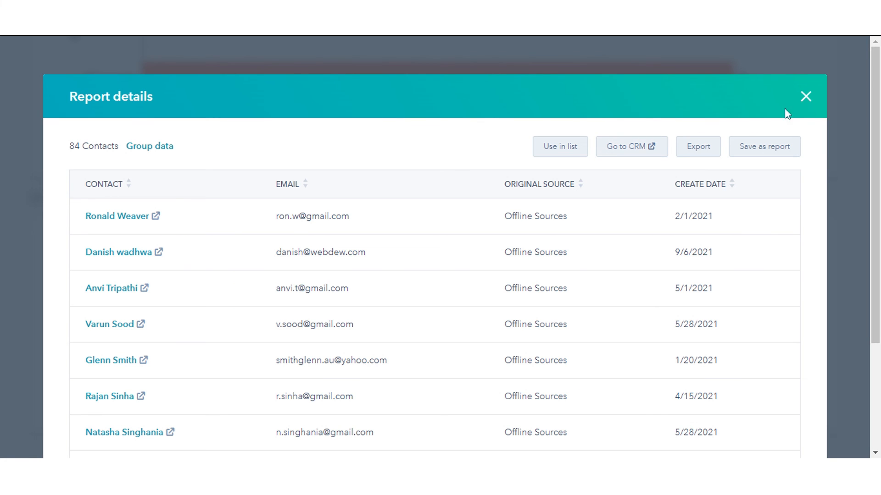
pyautogui.click(805, 97)
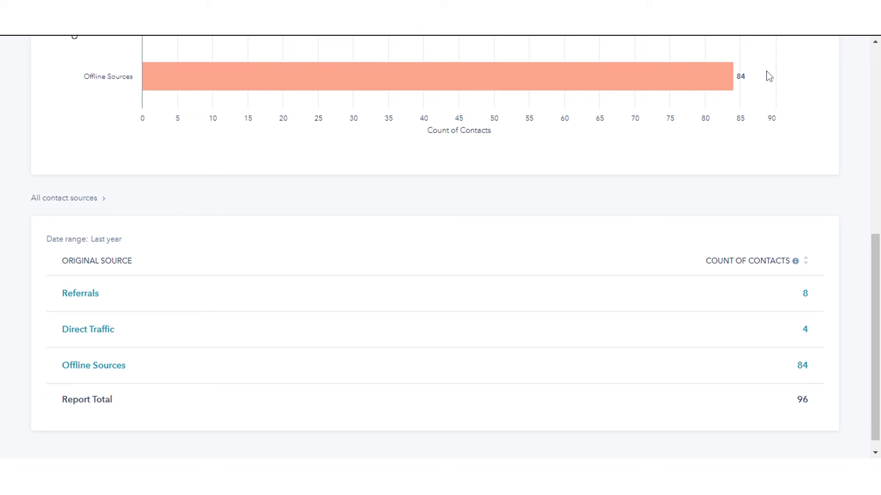
pyautogui.moveTo(749, 40)
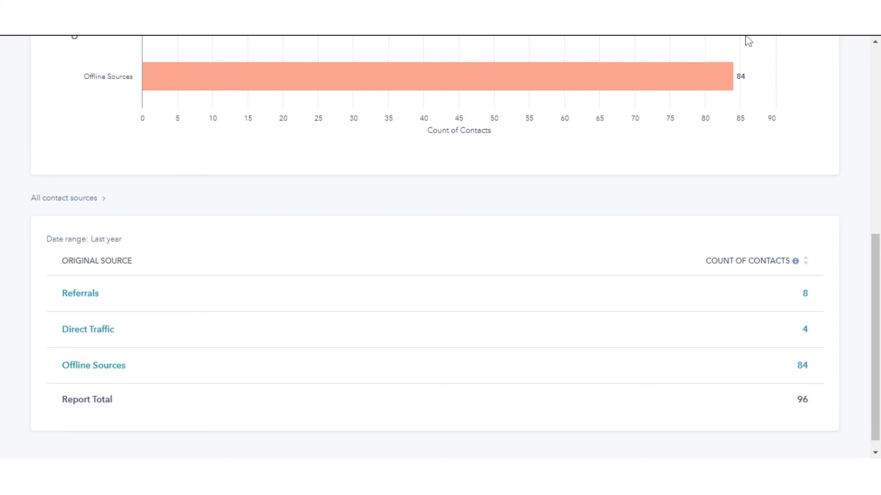